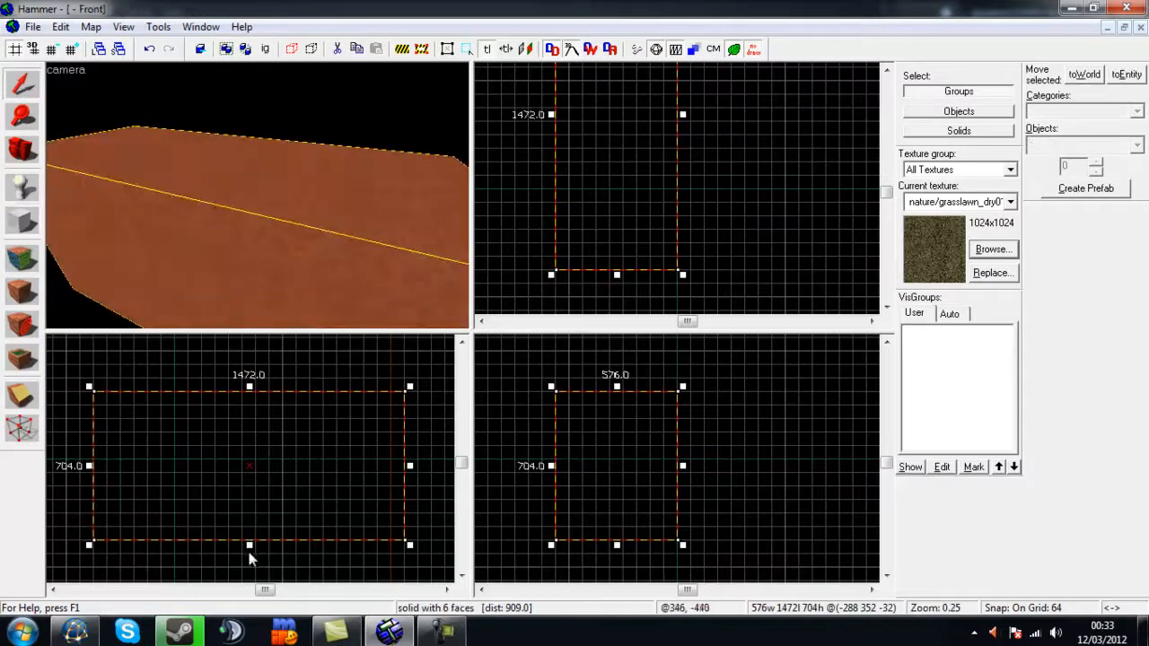
Step: Create a power-4 displacement on the selected grass field face
drag(250, 545, 249, 424)
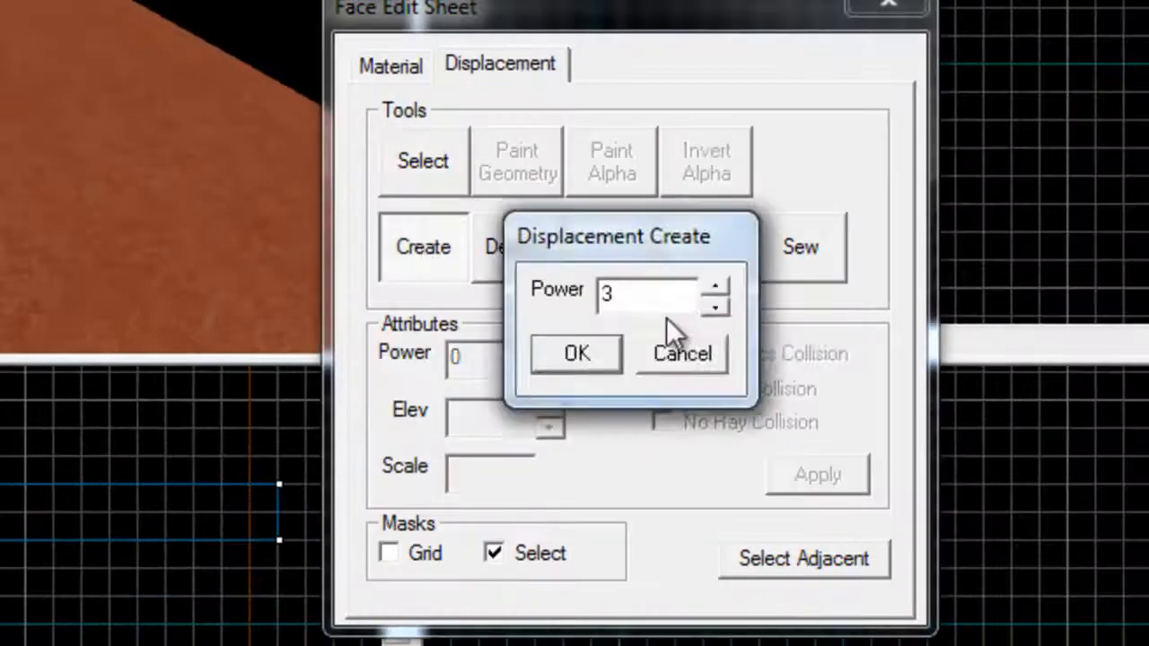
click(714, 284)
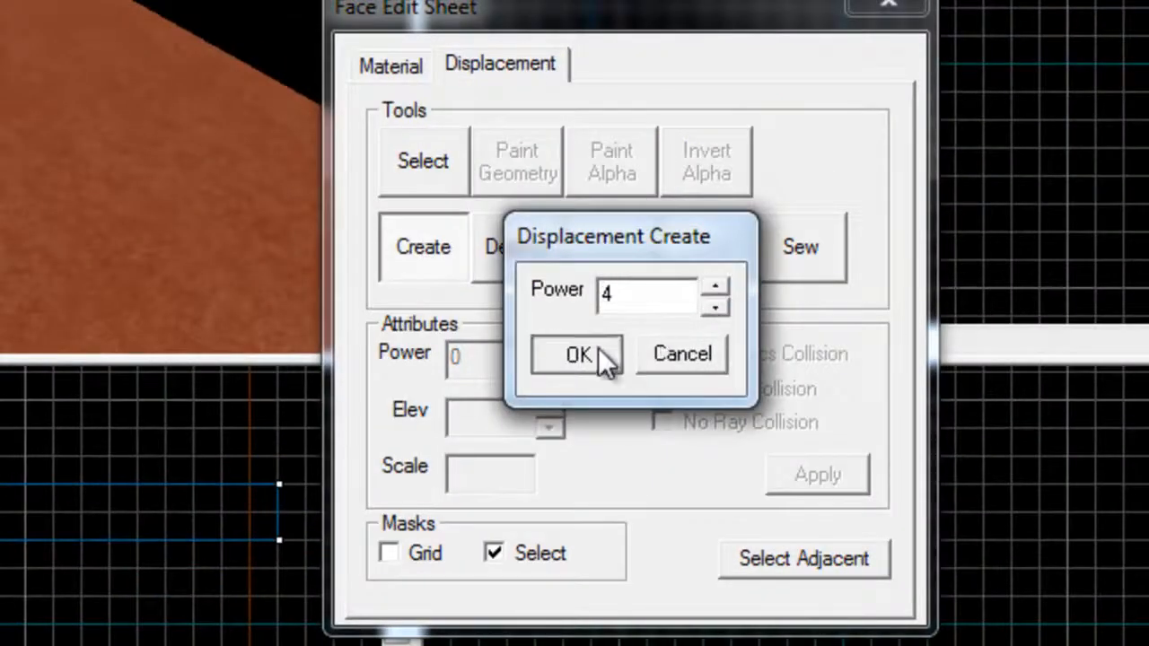
click(578, 354)
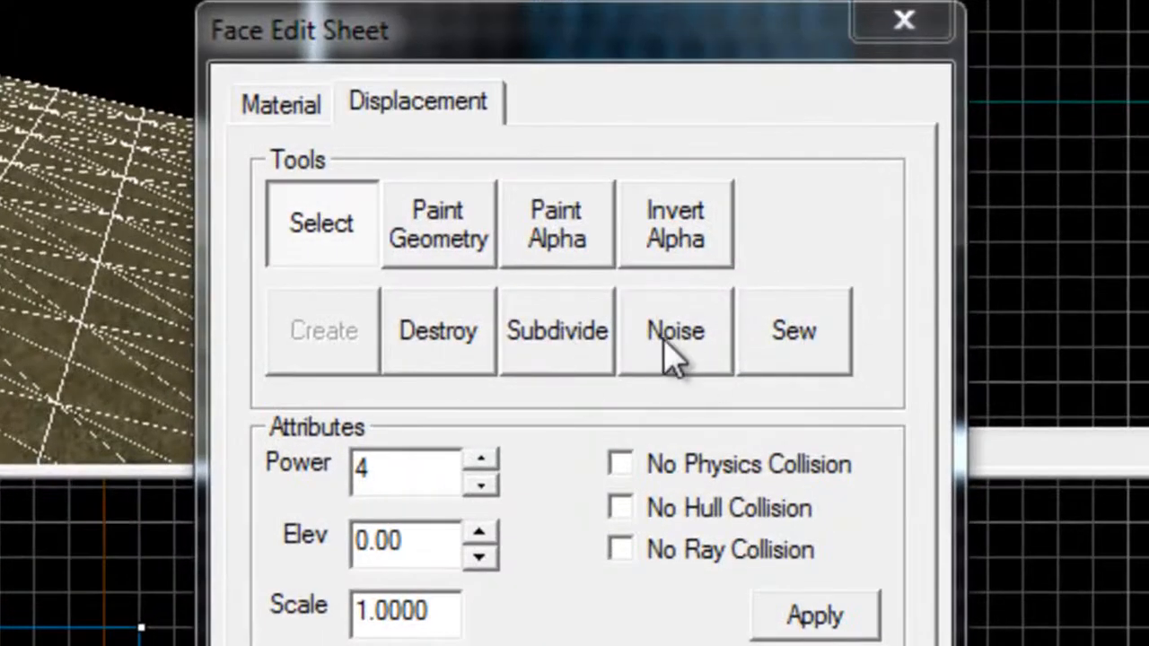
Step: Apply random noise with Min 2 and Max 4 to the displacement
click(675, 330)
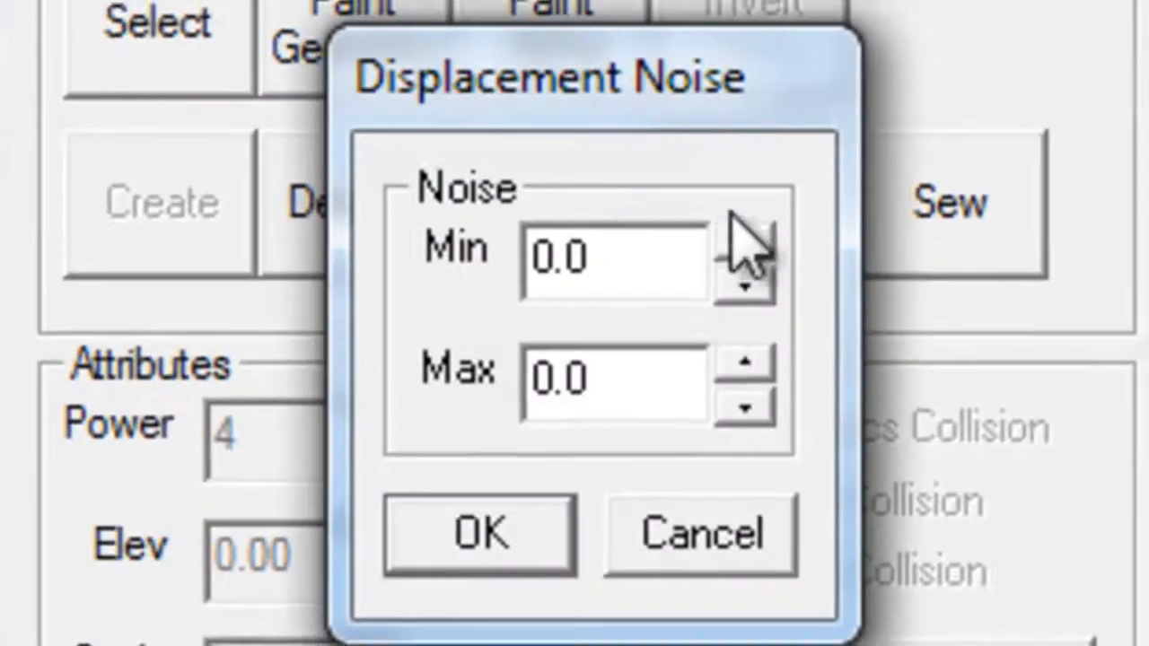
mouse_move(610, 359)
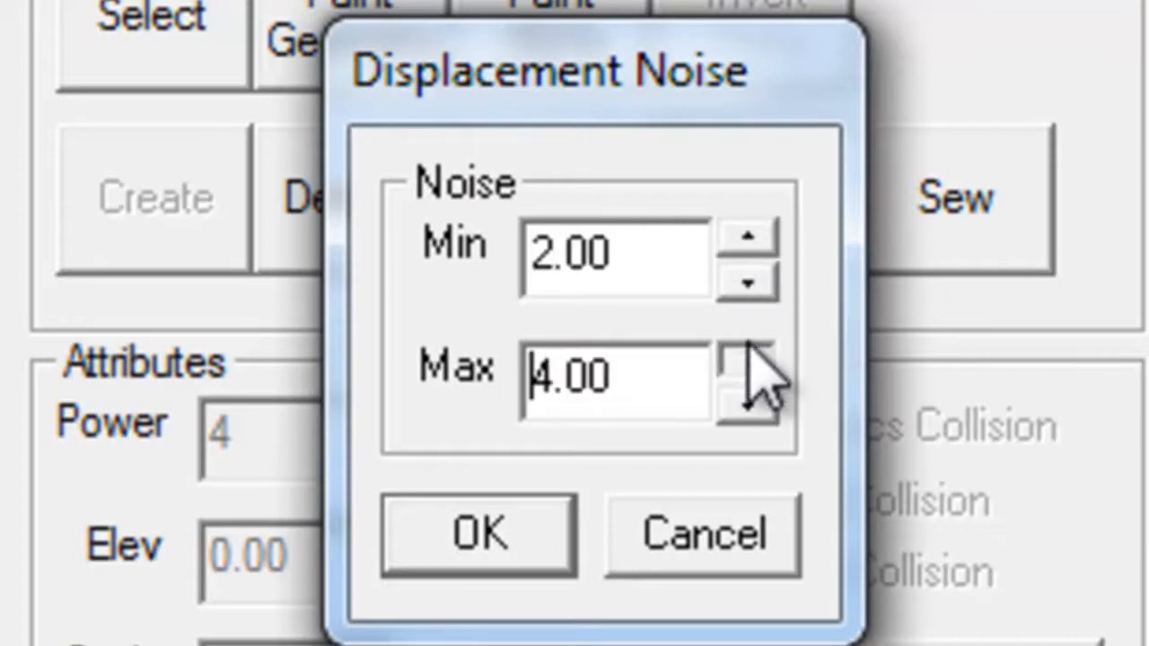
click(750, 356)
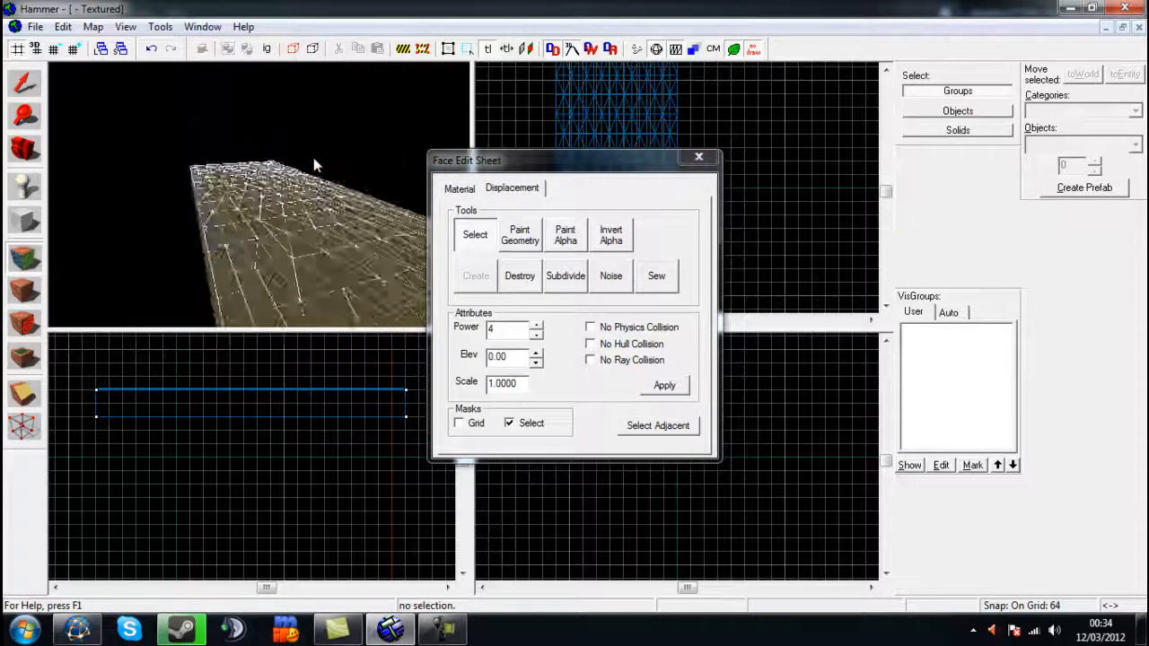
Step: Close the Face Edit Sheet and start texture-application editing on both strips' faces
click(698, 158)
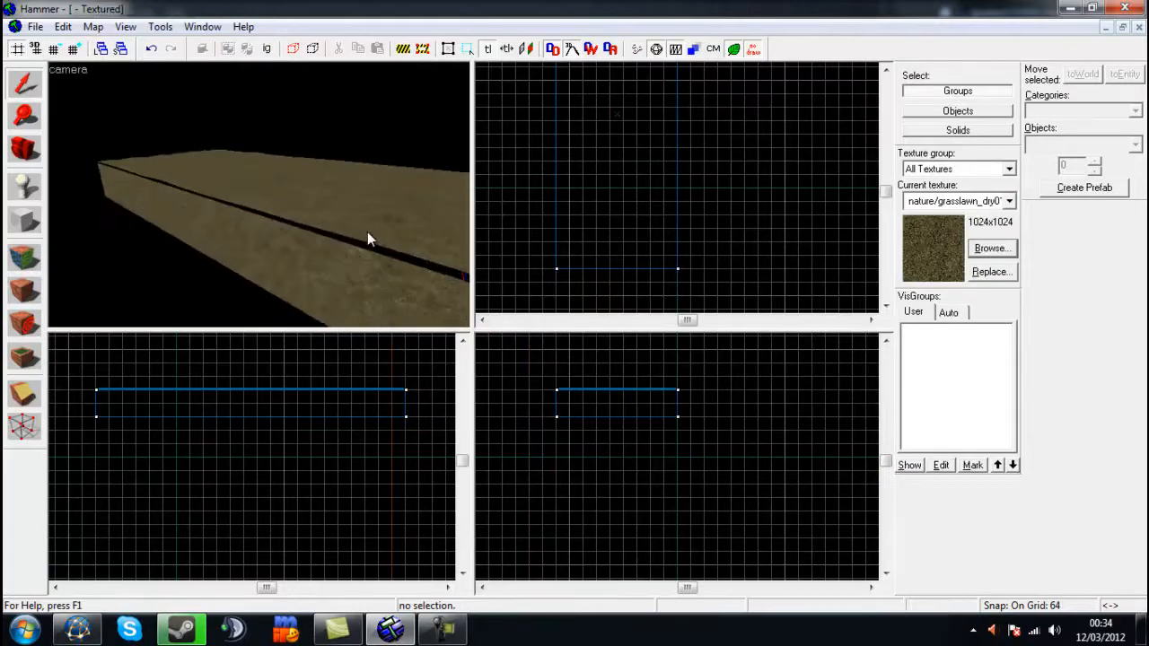
click(488, 49)
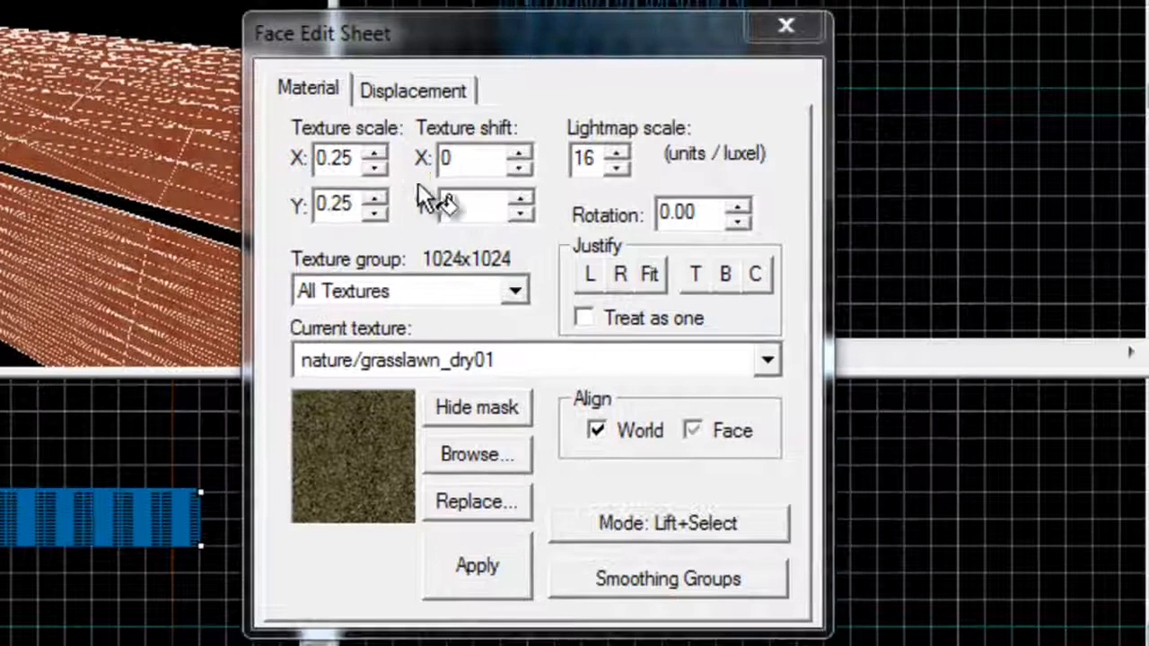